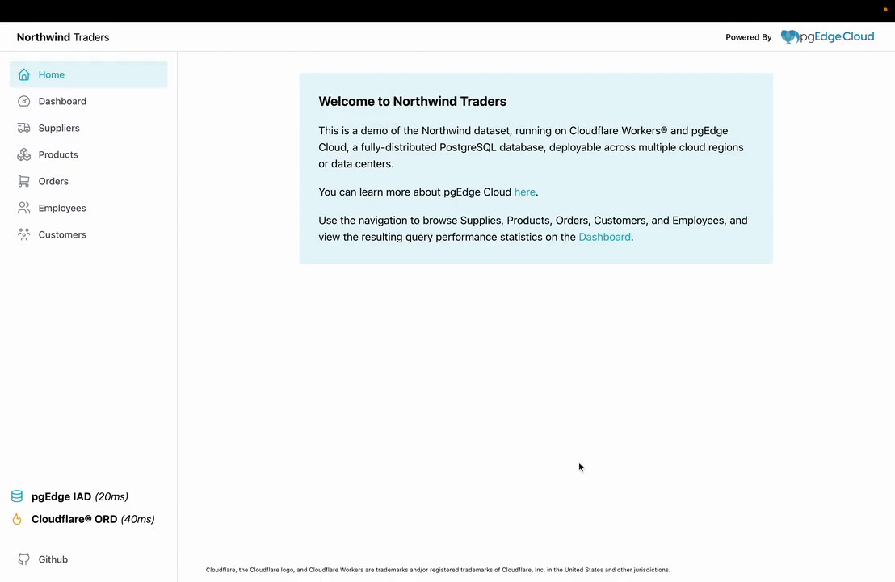
mouse_move(585, 459)
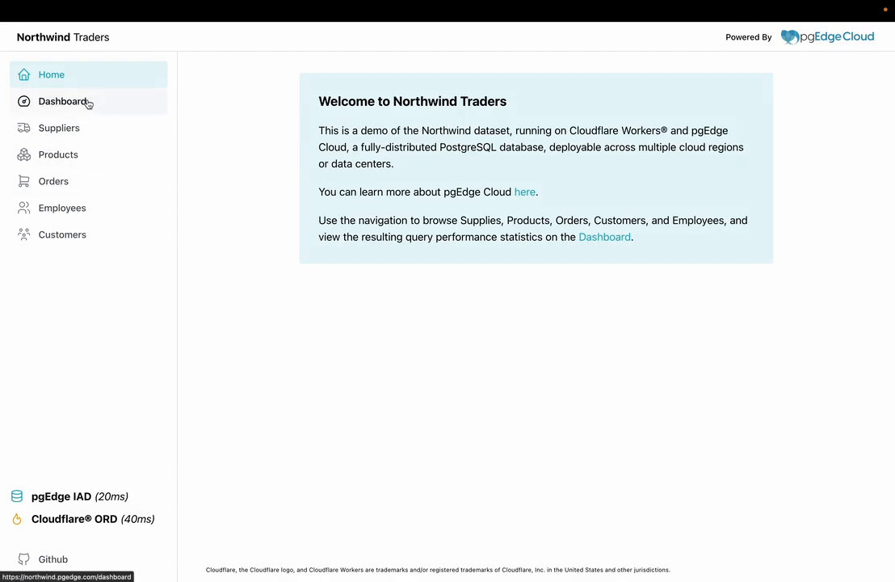
Switch to the Dashboard view with the session world map and query logs.
left_click(63, 100)
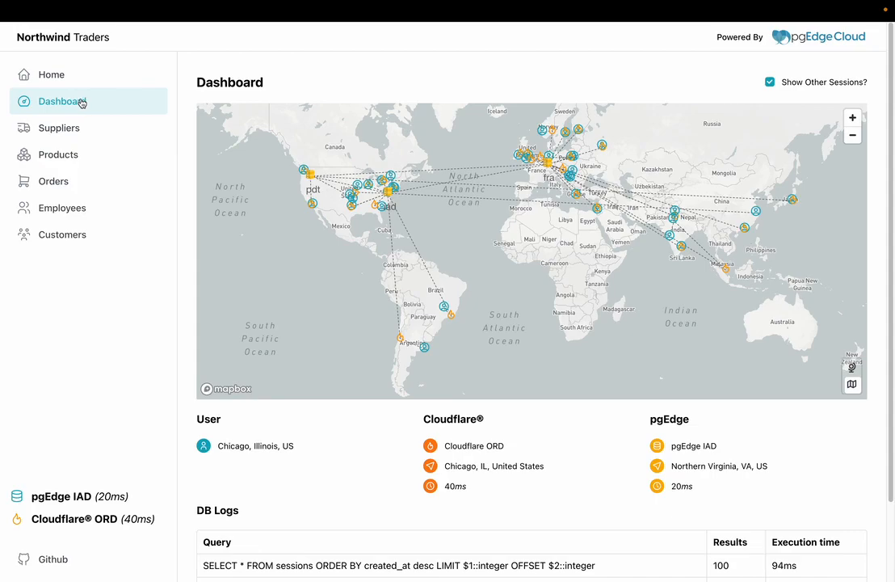
mouse_move(580, 441)
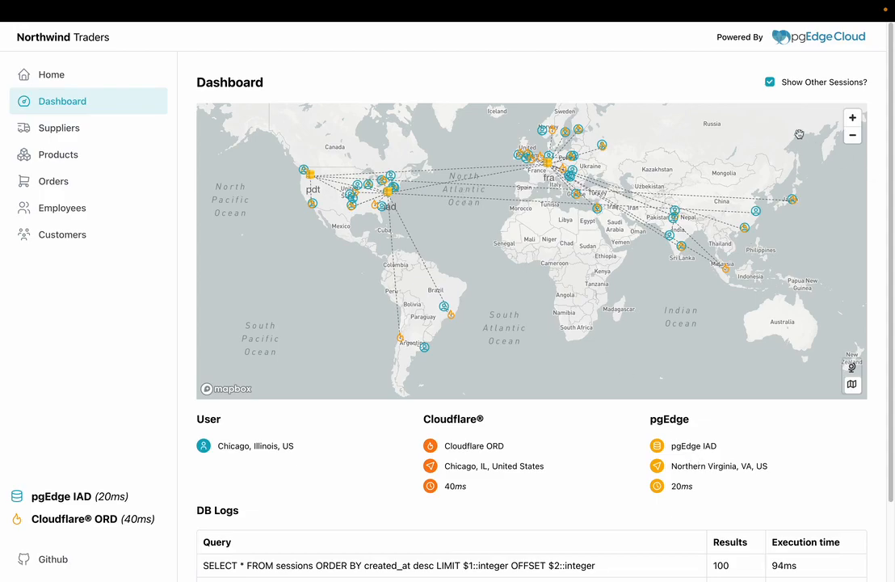
left_click(769, 81)
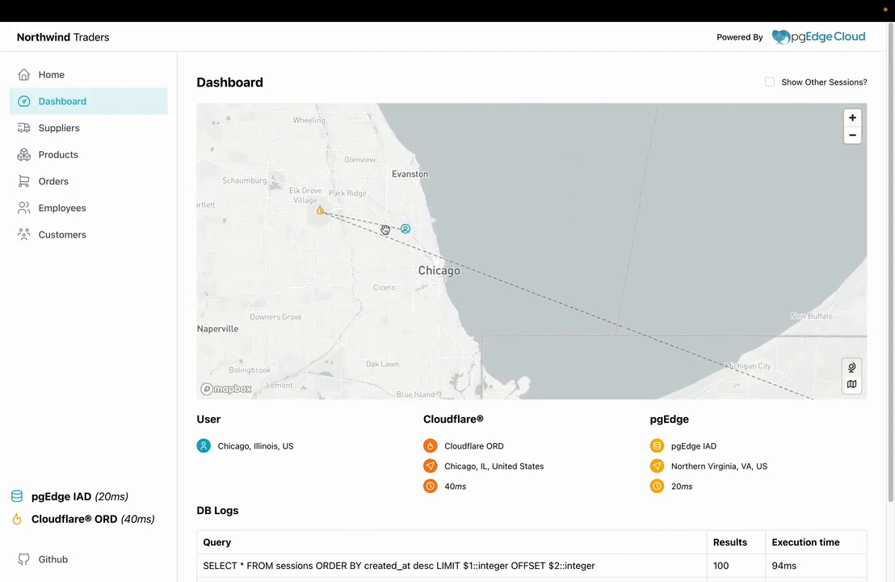
left_click(769, 81)
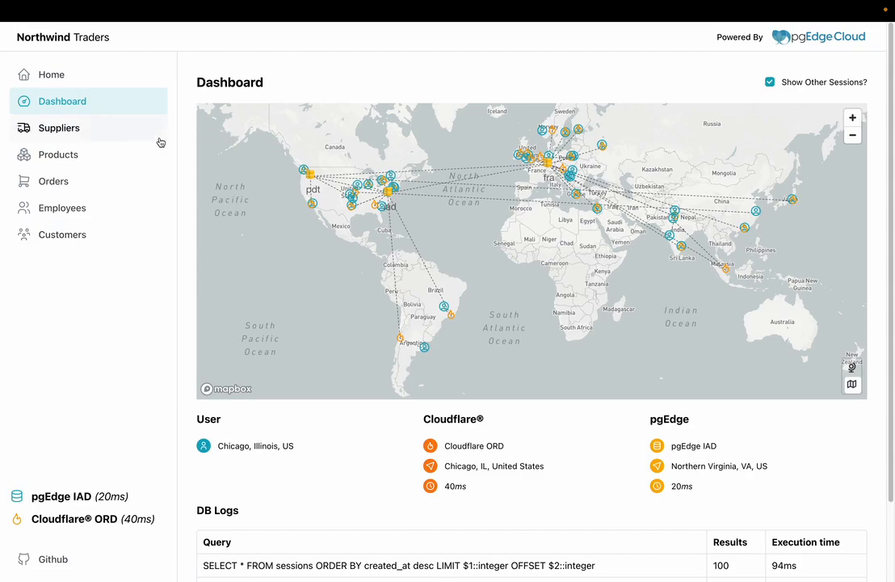
Browse the Suppliers table, then the Products table, and return to the Dashboard.
left_click(58, 128)
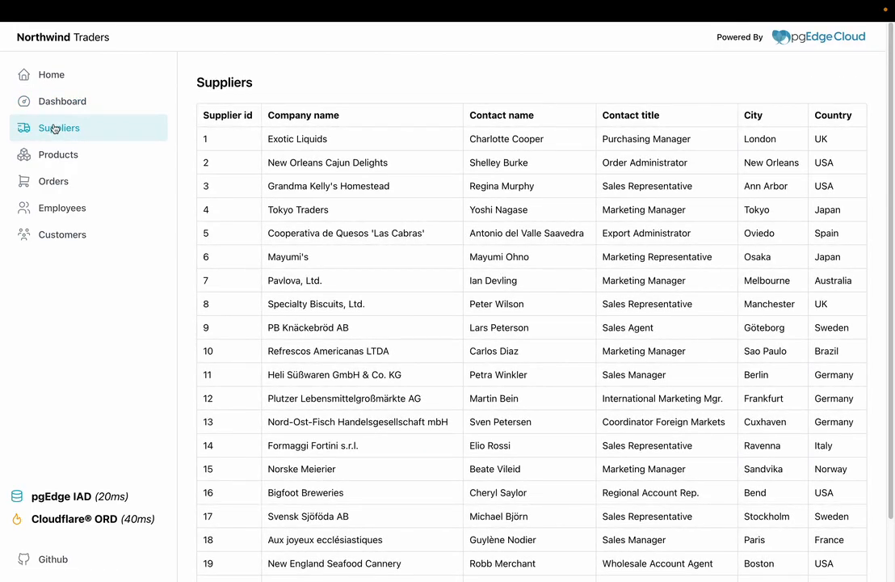
mouse_move(58, 155)
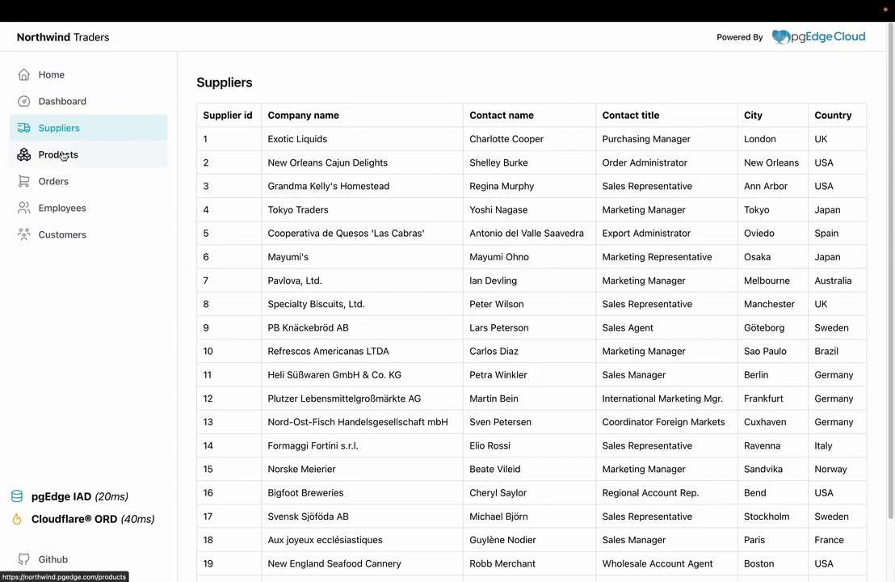
left_click(58, 155)
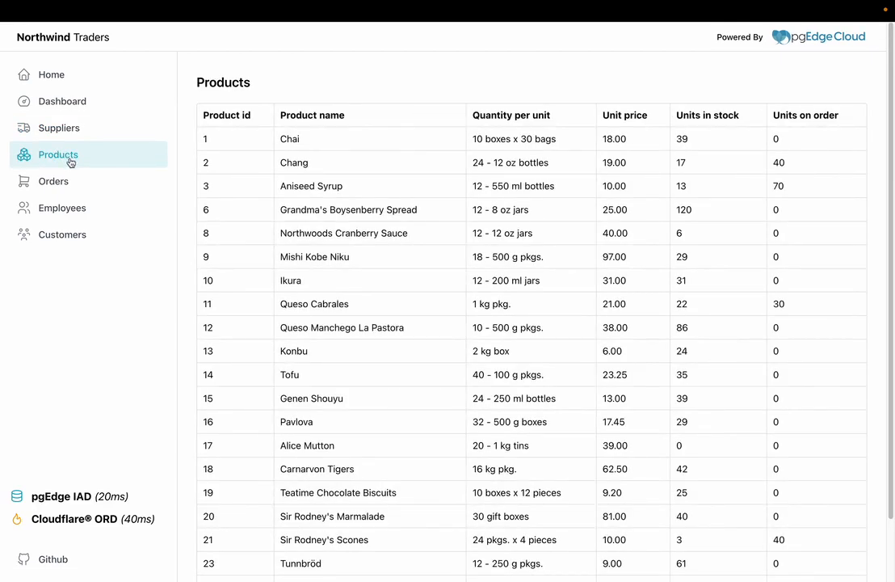
mouse_move(61, 100)
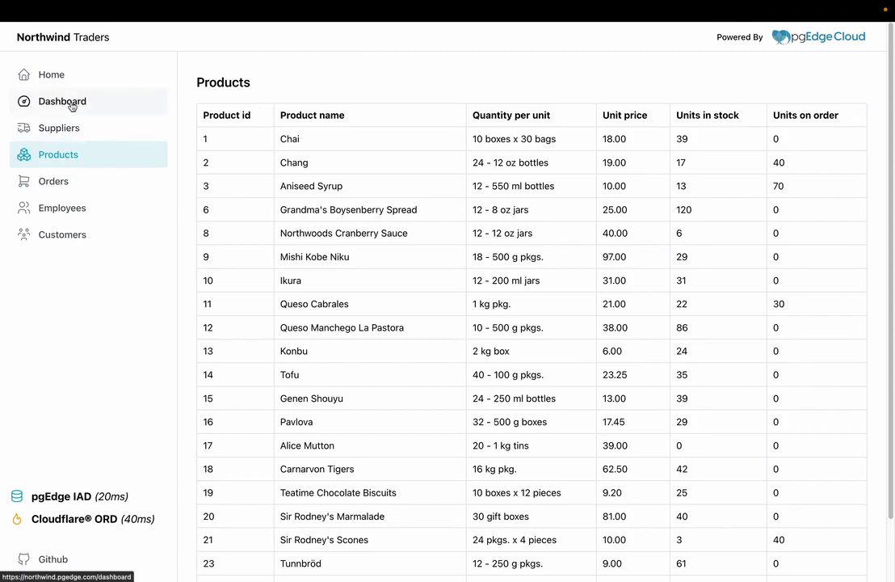
left_click(61, 100)
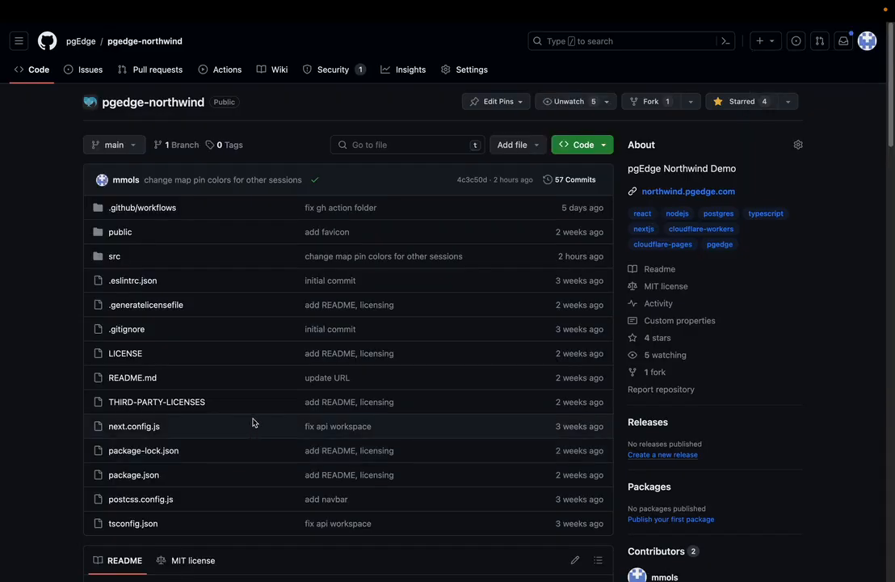
mouse_move(256, 412)
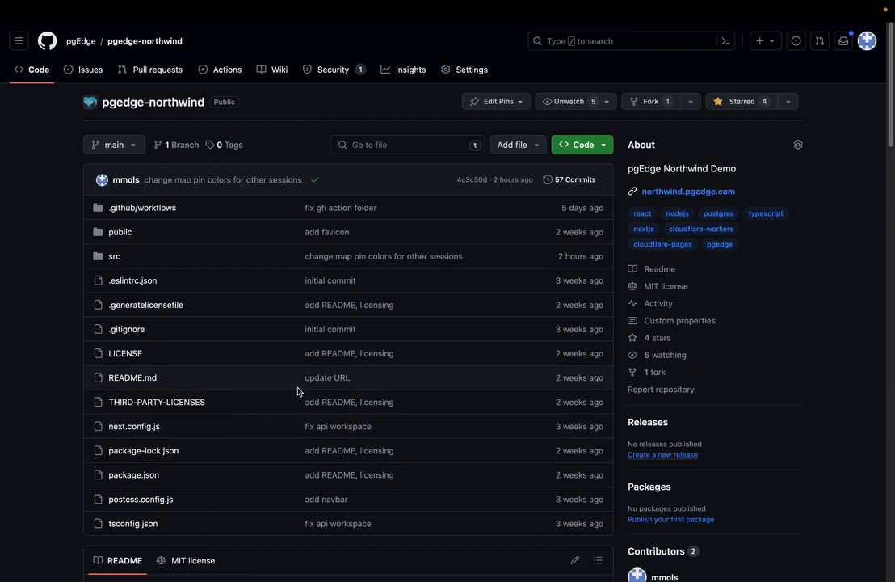
mouse_move(290, 381)
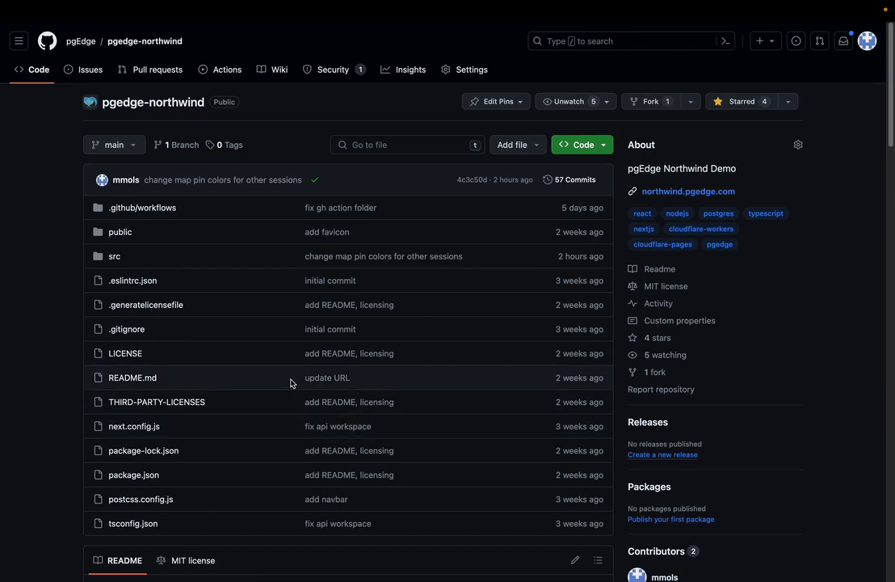
Scroll through the pgEdge Northwind Demo README and back up to the file list.
scroll("down", 3)
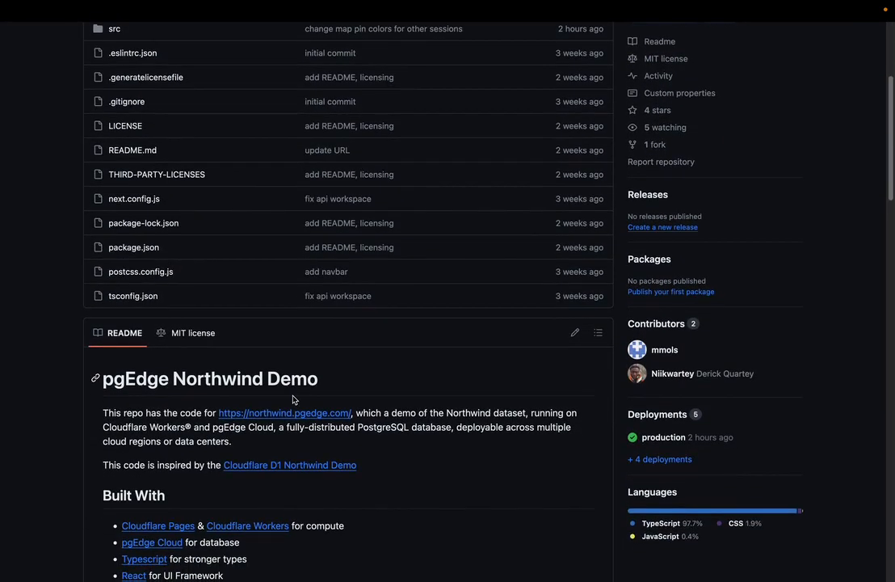
mouse_move(292, 399)
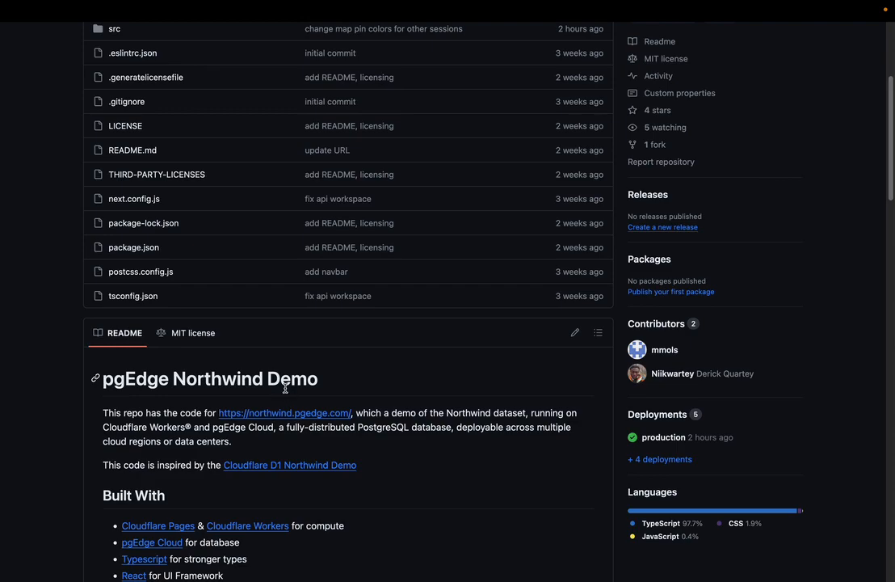
mouse_move(285, 387)
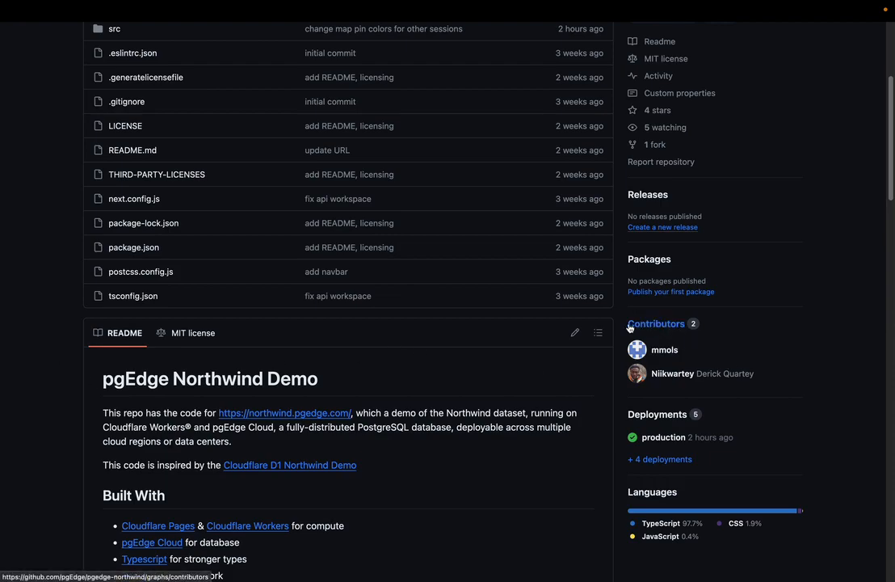
scroll("up", 3)
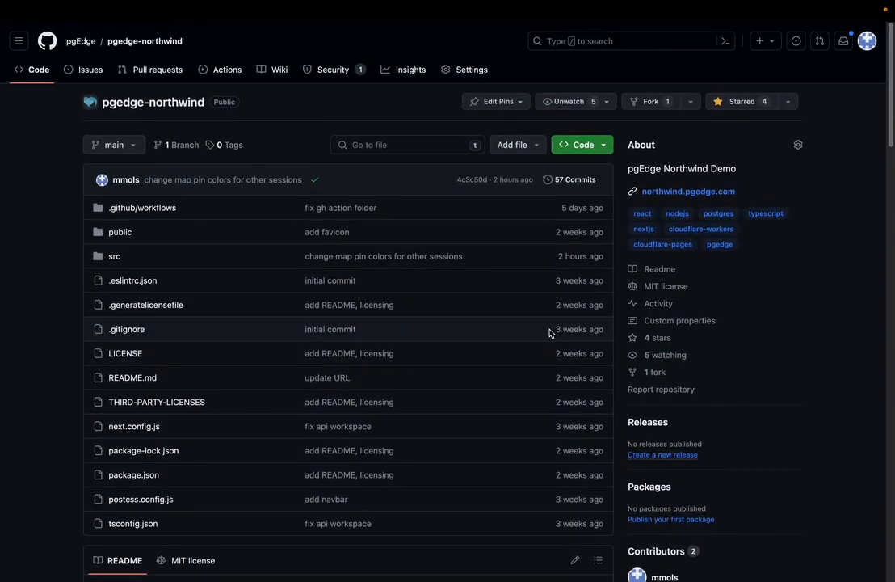